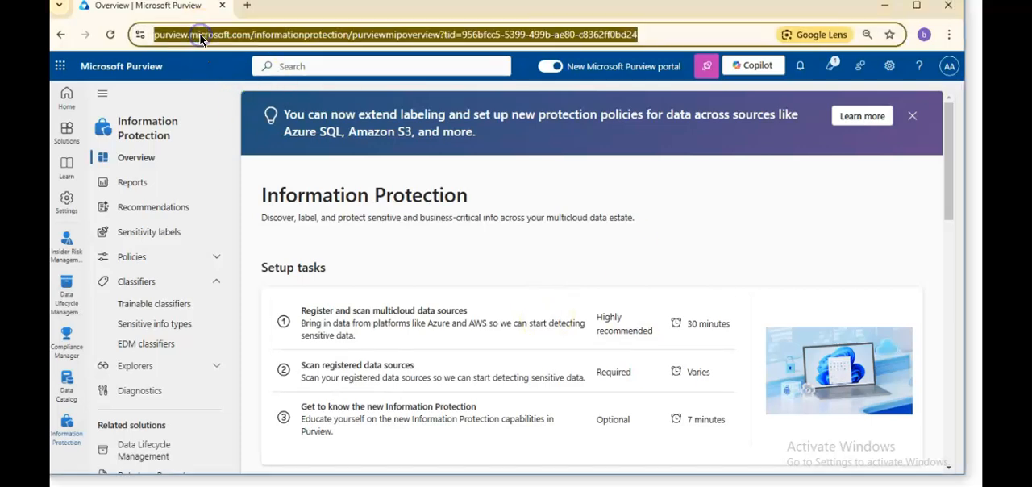
Navigate from the portal home to Information Protection's Classifiers > Trainable classifiers page
click(66, 95)
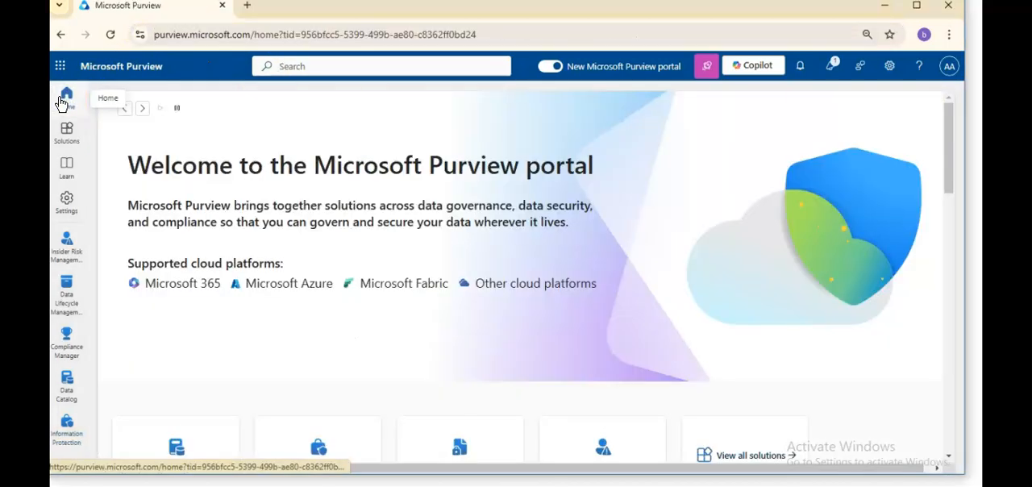
mouse_move(66, 422)
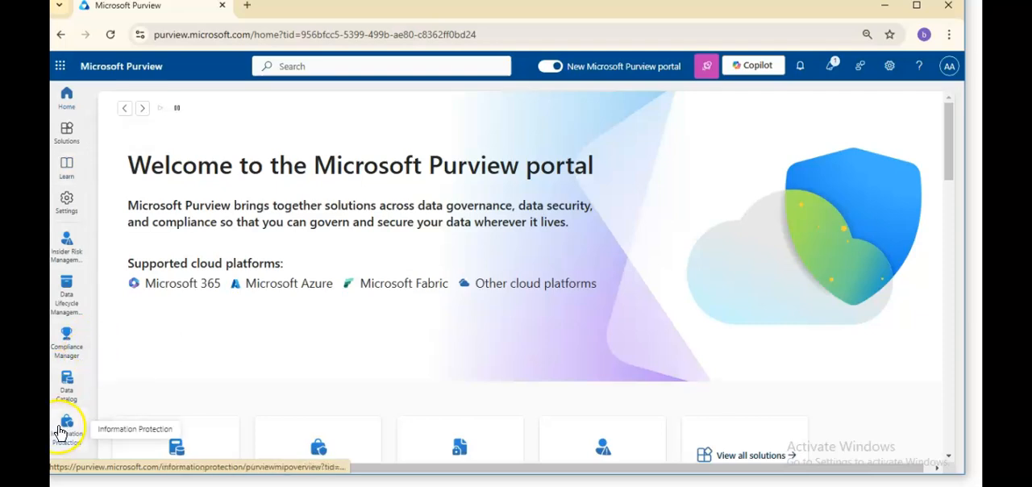
click(66, 423)
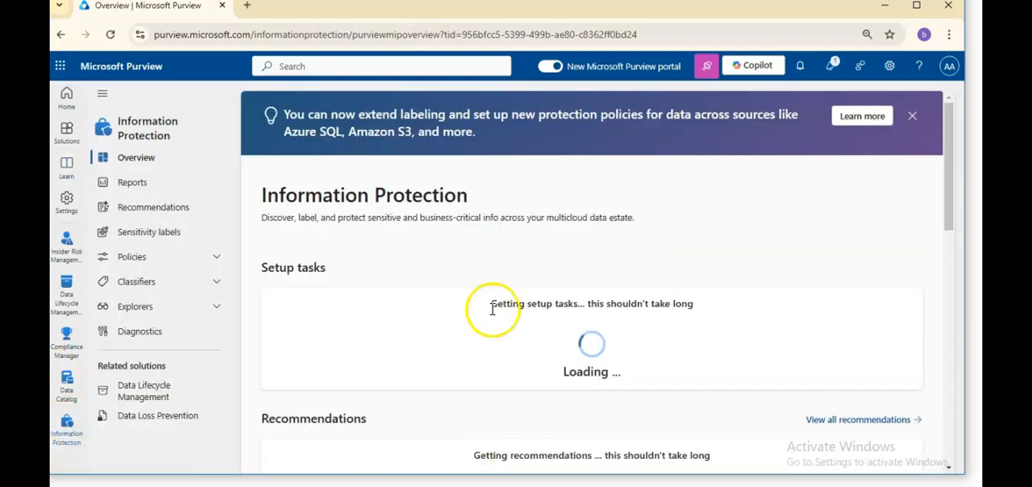
click(136, 280)
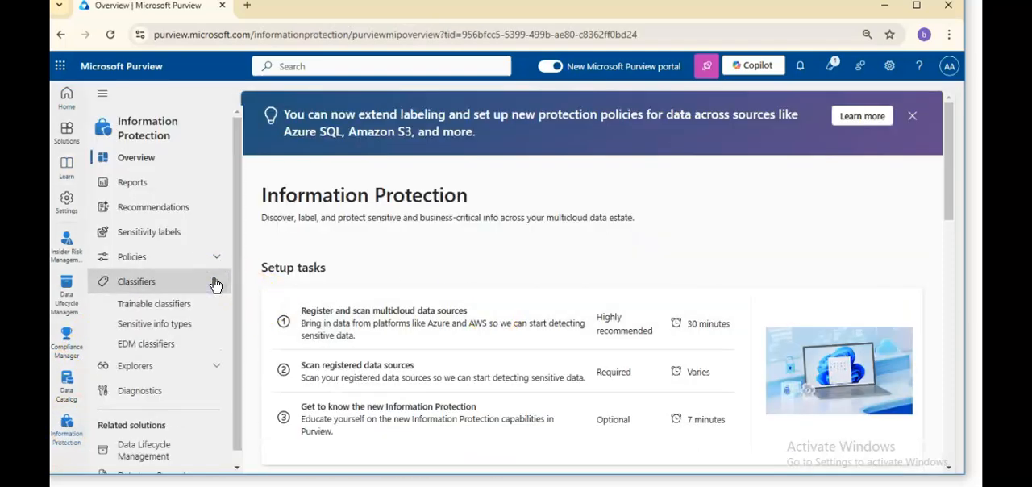
click(155, 303)
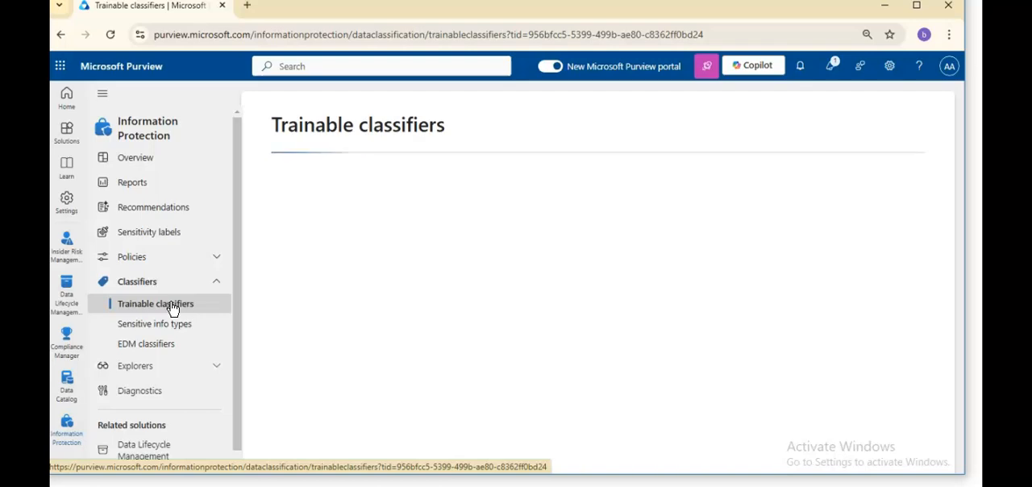
click(155, 303)
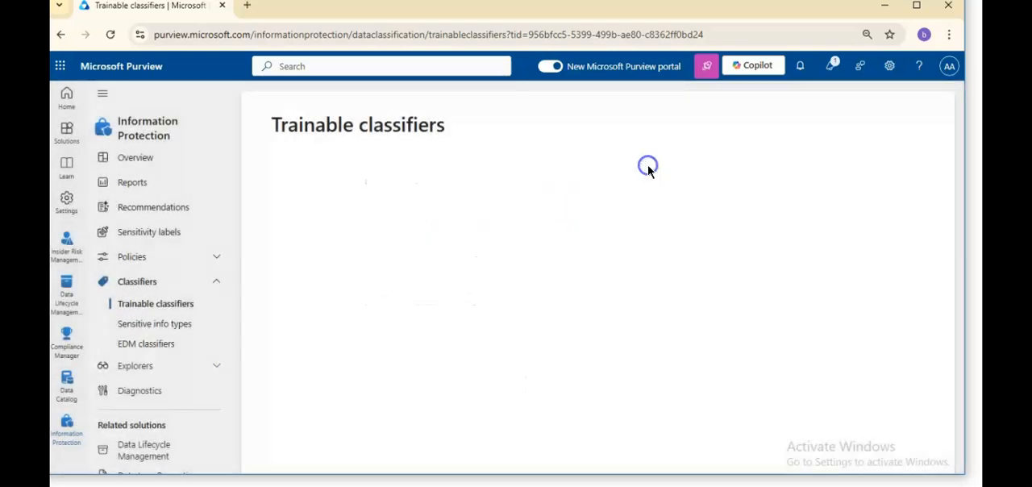
mouse_move(402, 393)
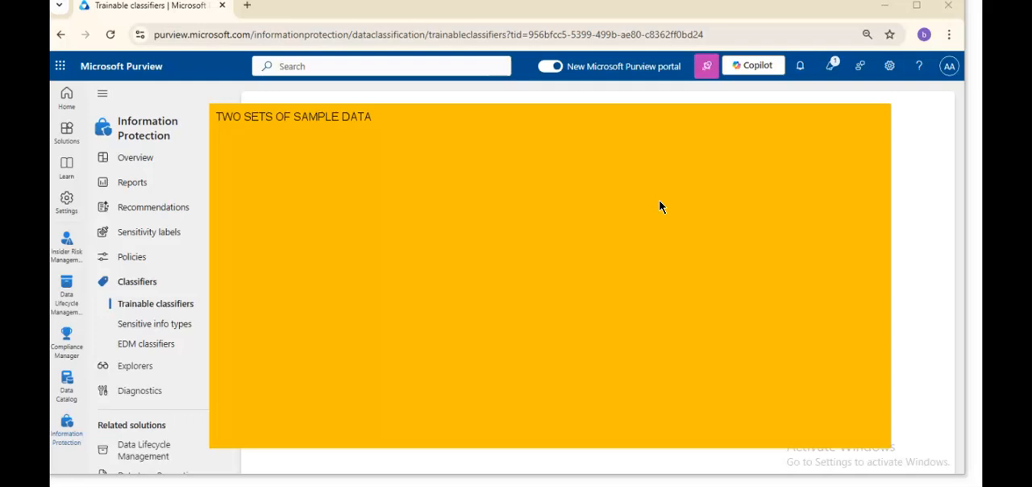
Add note lines about sample data sets by category and testing the ability to find matches
text(TAT)
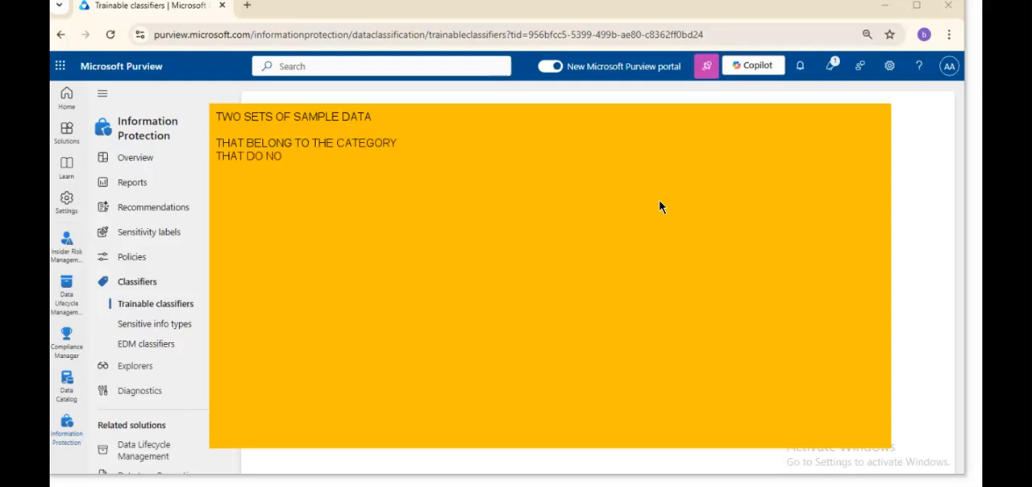
key(BackSpace)
text(T BELONG THE)
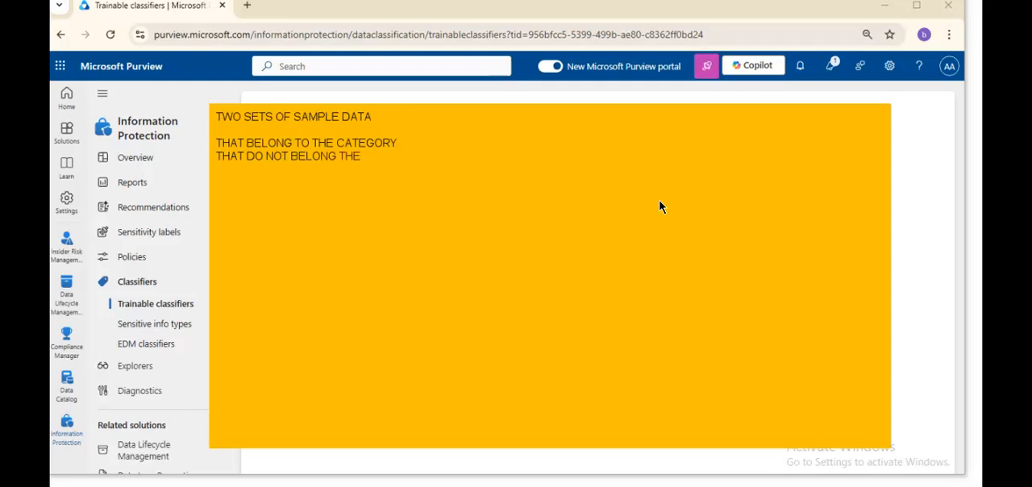
text(CATEGORY)
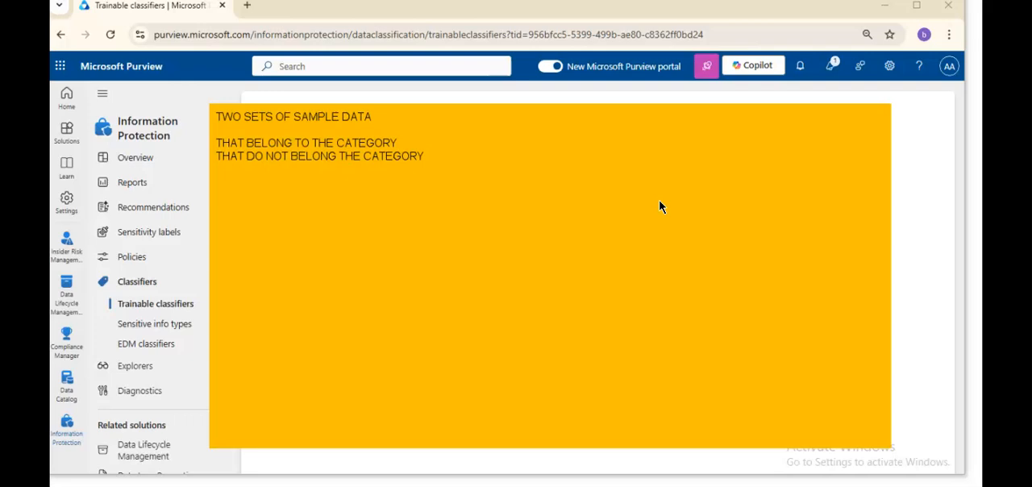
text(TEST THE A)
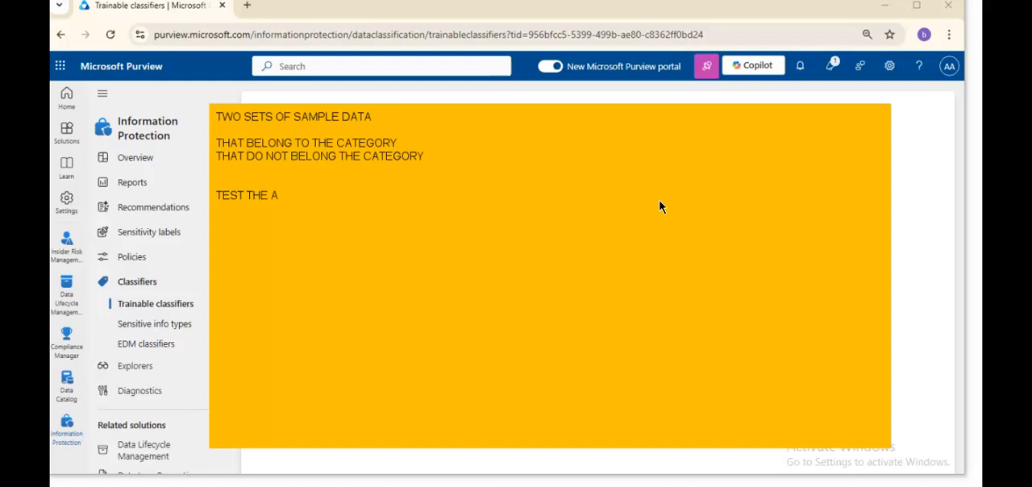
text(BILITY TO DETECT THE MA)
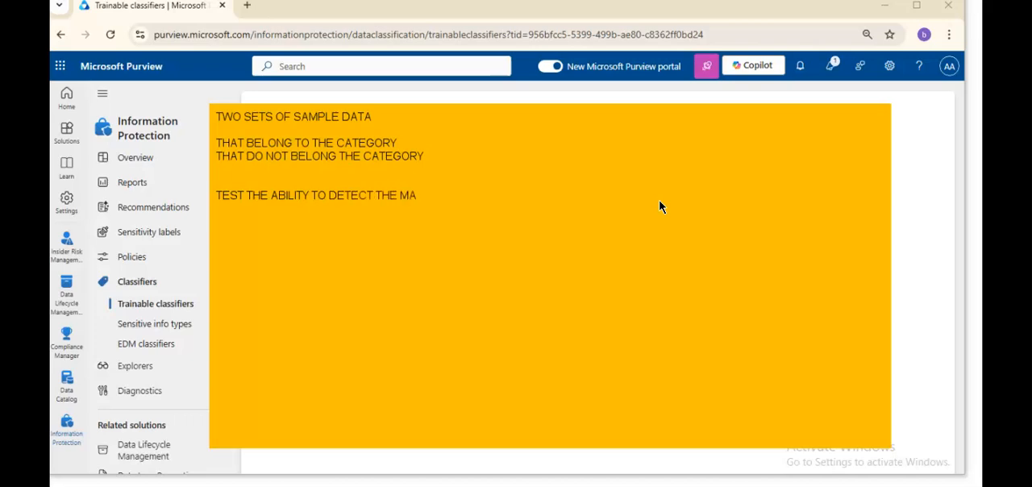
text(TCHS)
text(SEED)
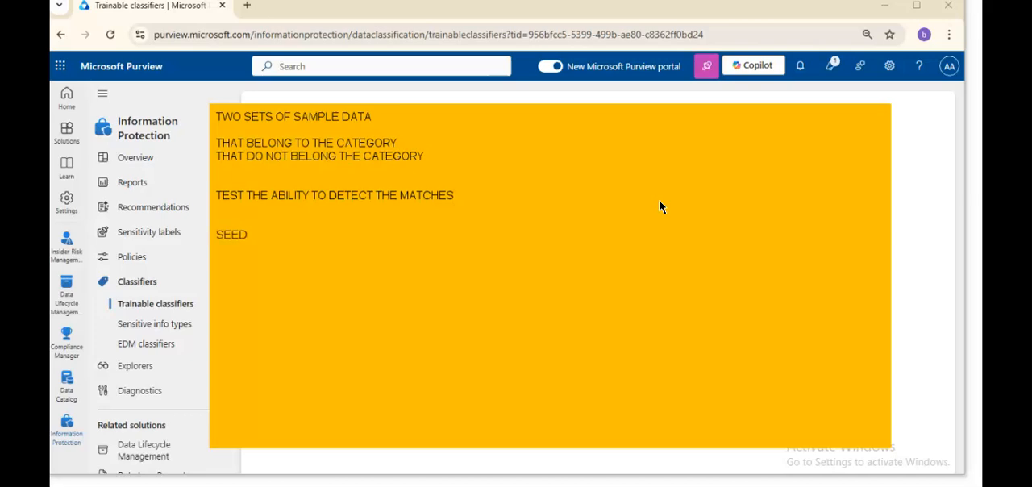
Continue the note with 'SEED CONTENT' and 'SELECT THE APPROPRIATE PORTAL'
text(CONT)
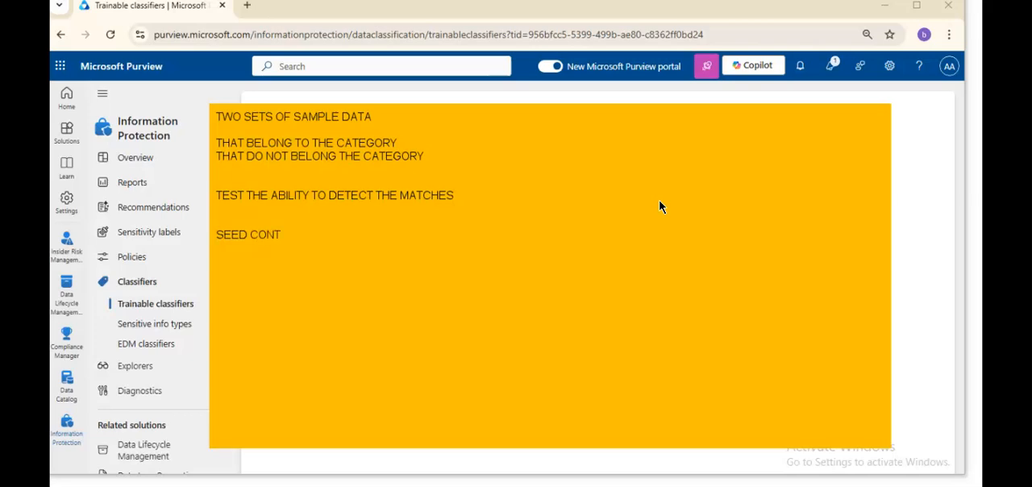
text(ENT)
text(SELECT THE APPRO)
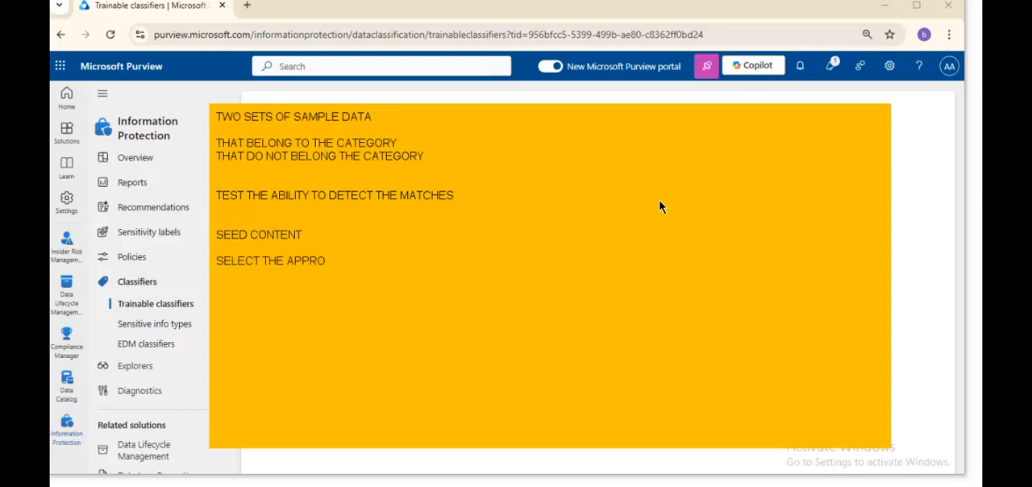
text(PRIATE PORTAL.)
text(COLLECT)
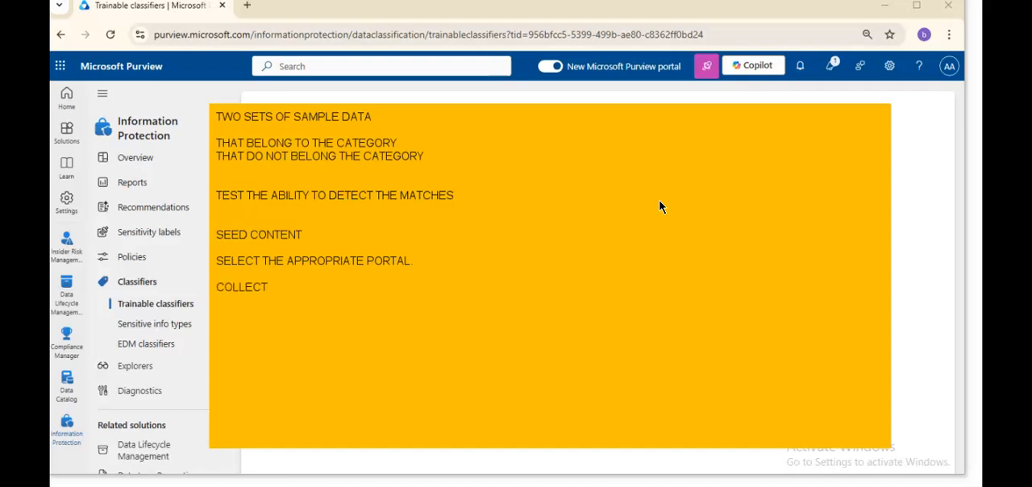
Finish the note line 'COLLECT 50-500 SEED CONTENT' and close the note
text(50-500 SEED CONTENT)
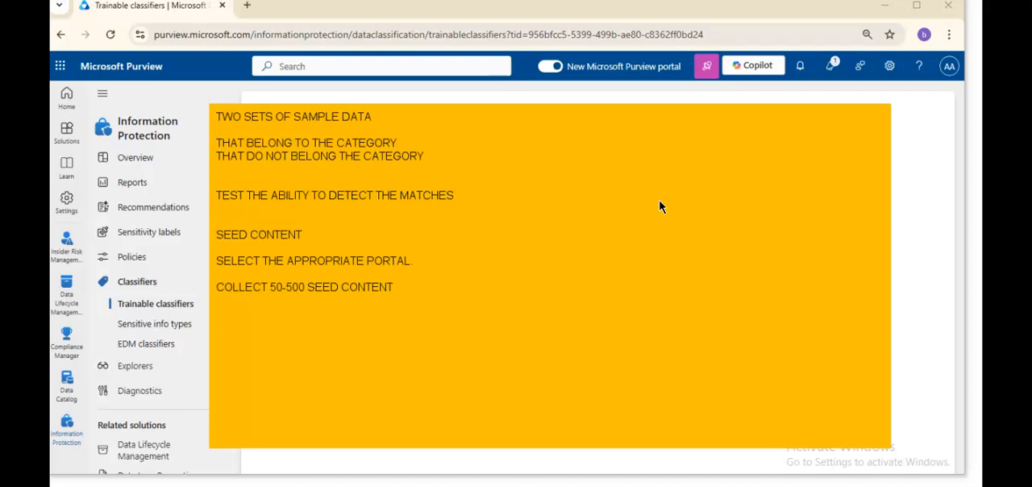
text(OLLECT T)
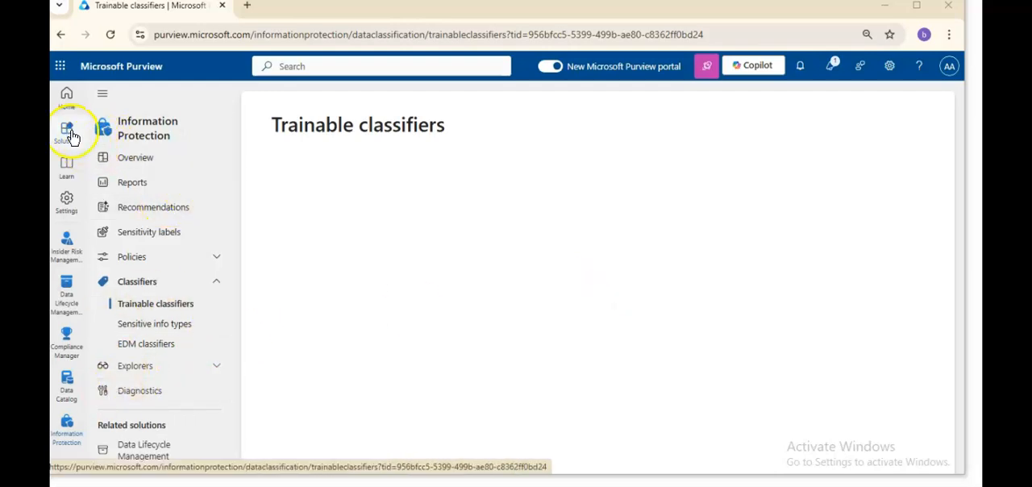
Switch to the Data Loss Prevention solution and open its Trainable classifiers page
click(67, 132)
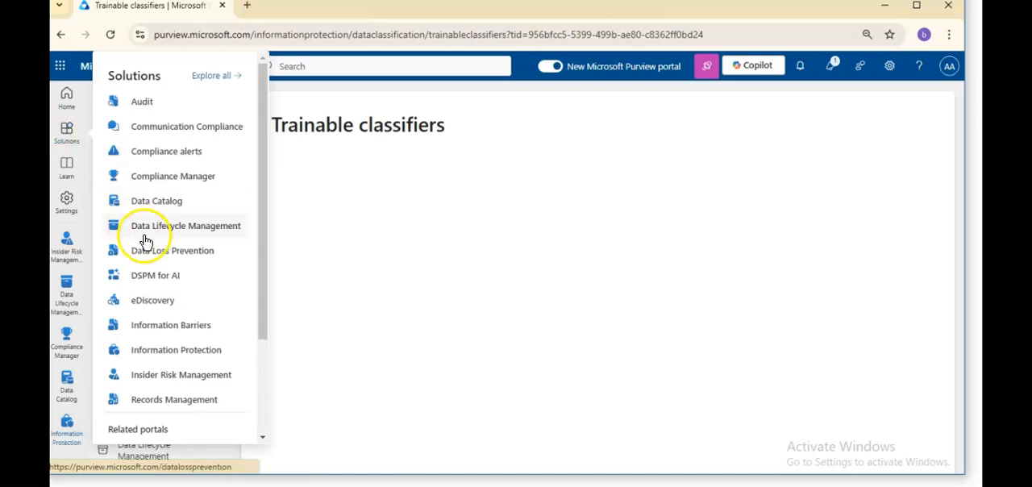
click(175, 250)
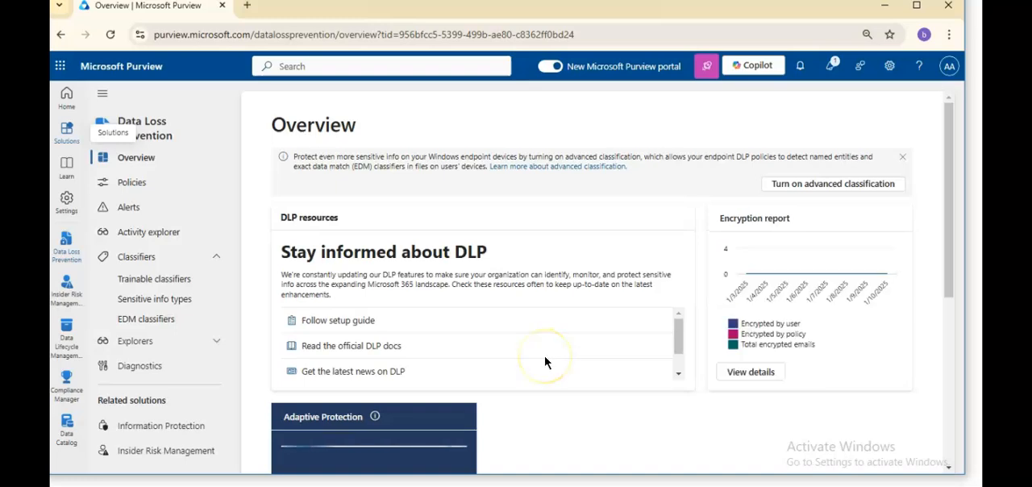
mouse_move(145, 319)
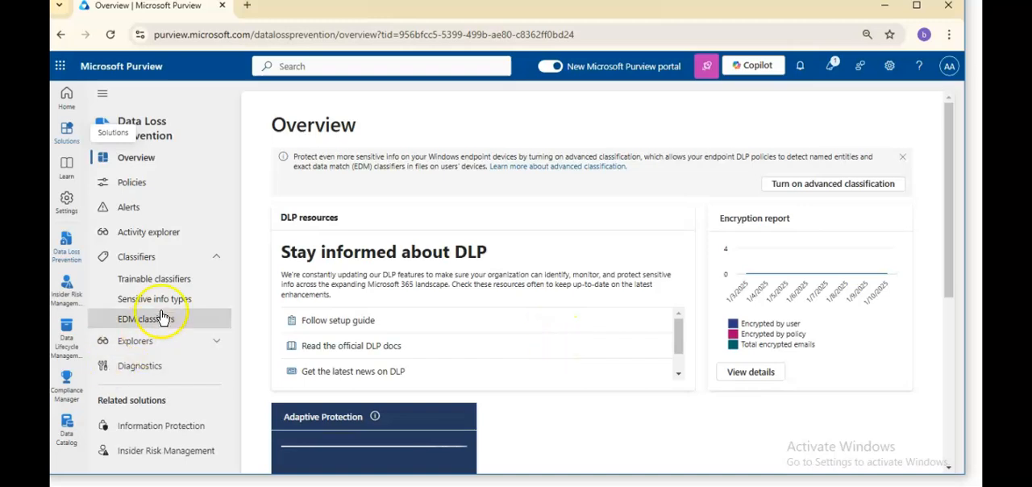
click(155, 277)
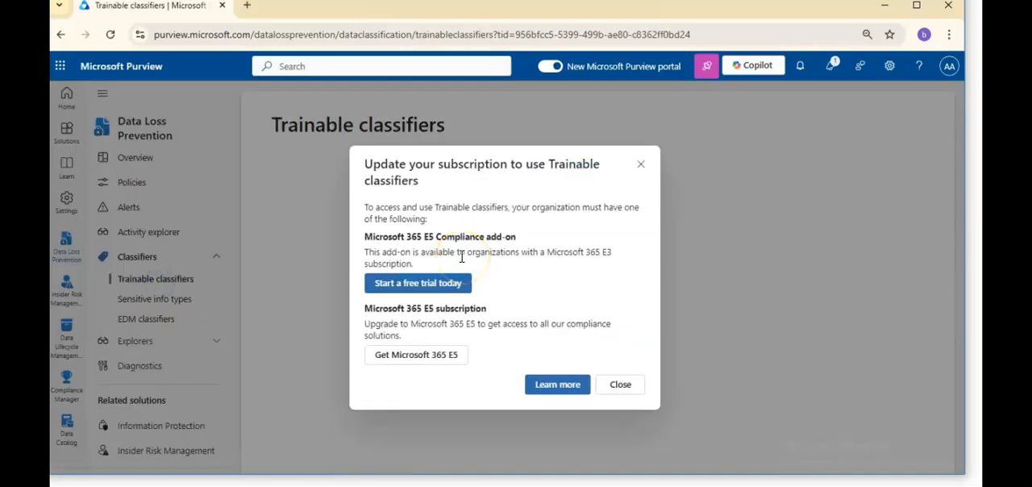
Dismiss the 'Update your subscription' notice to reach the empty Trainable classifiers page
click(619, 384)
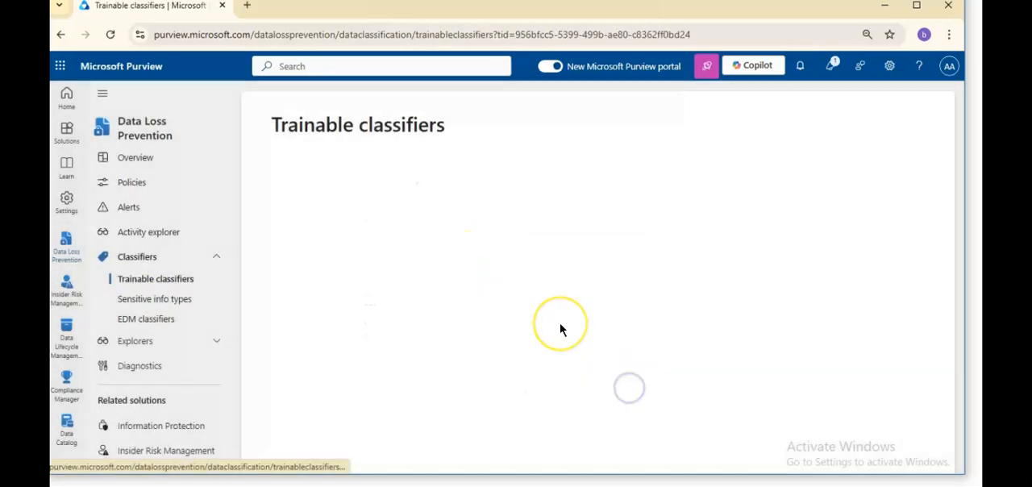
mouse_move(467, 326)
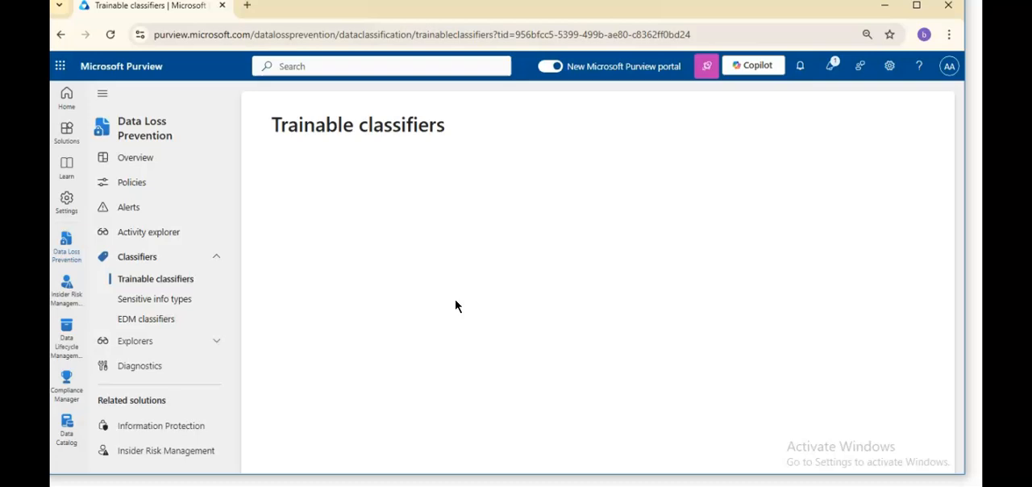
mouse_move(465, 43)
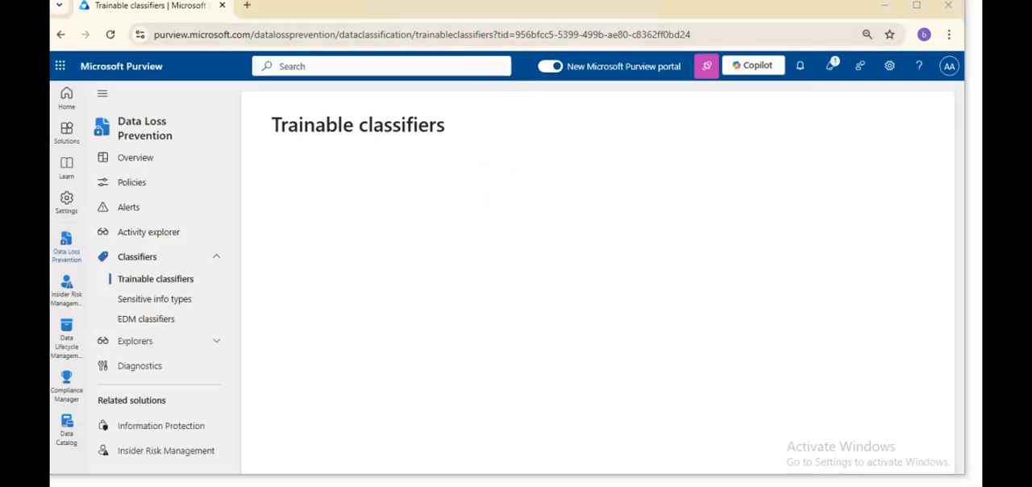
mouse_move(829, 73)
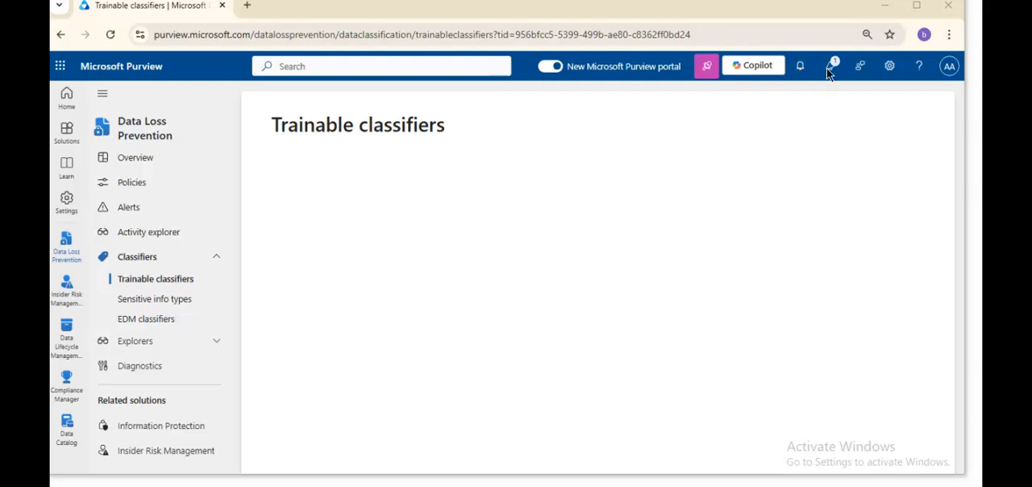